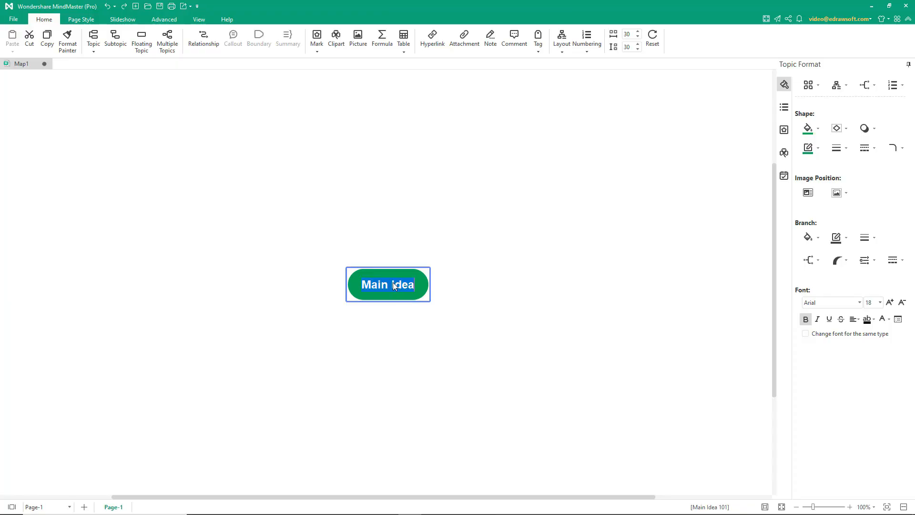
Title the central topic 'EdrawMind Shortcuts'
type("EdrawMind Shortcuts")
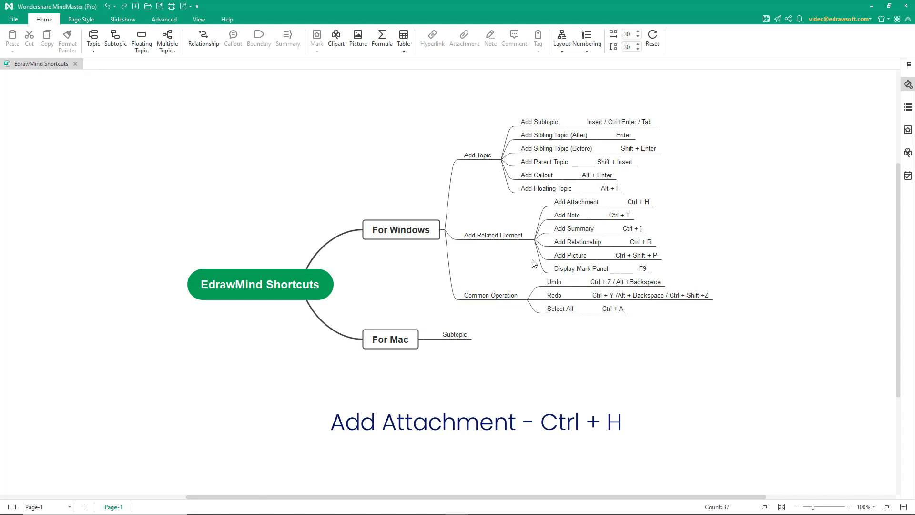
Attach the edraw-tiger.png file to the Add Attachment topic
left_click(575, 201)
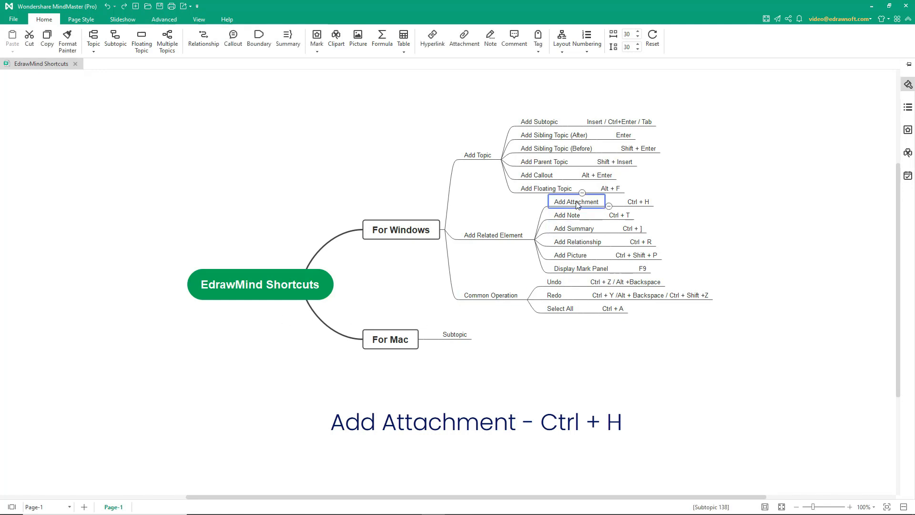
left_click(576, 201)
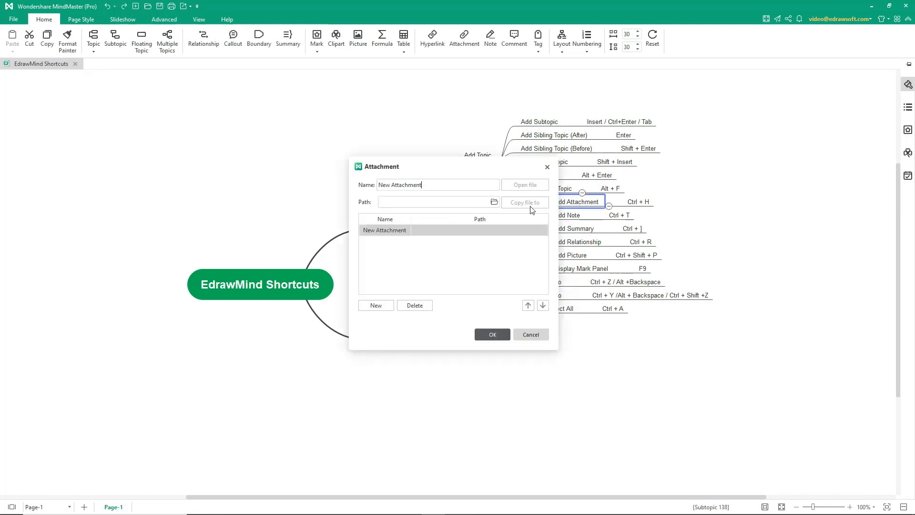
left_click(524, 202)
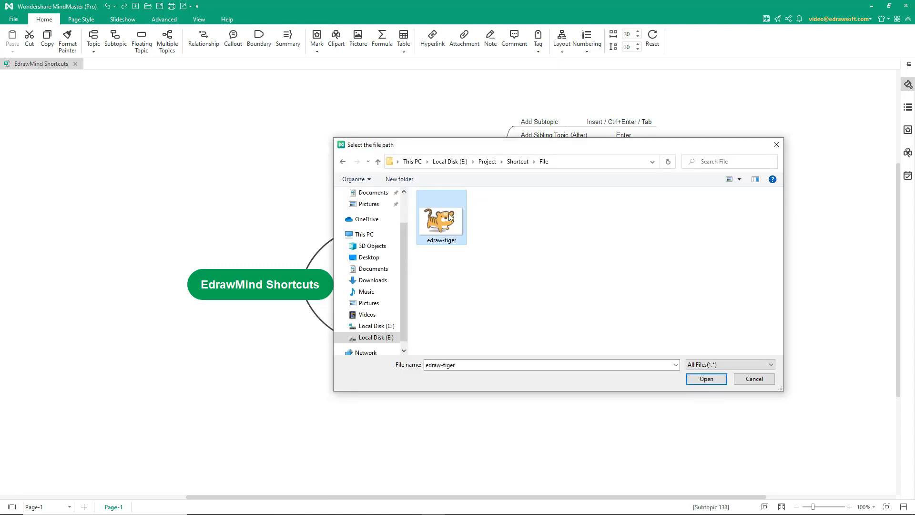
left_click(707, 379)
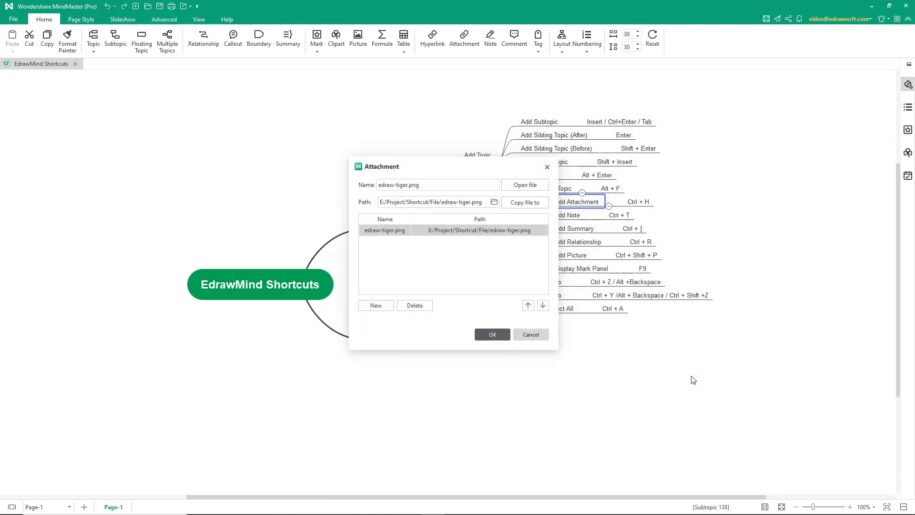
left_click(493, 334)
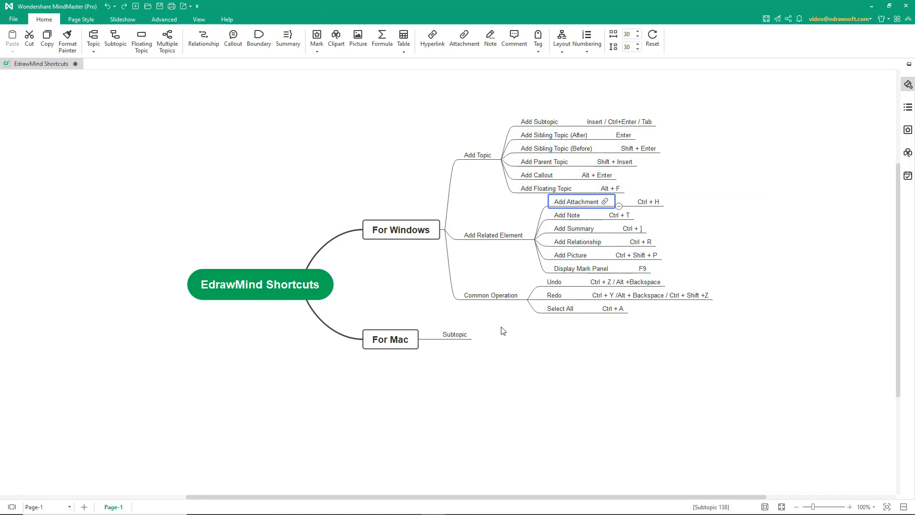
Add the note 'To insert note' to the Add Note topic
left_click(567, 215)
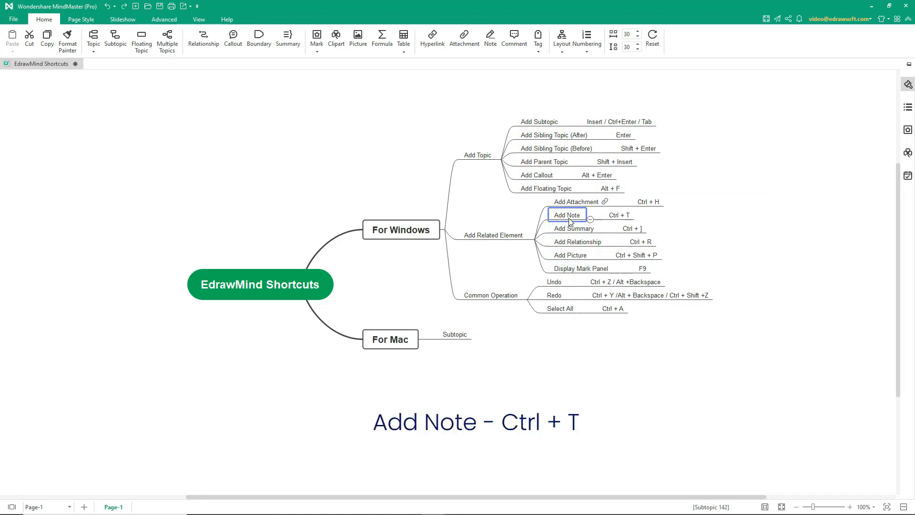
left_click(567, 215)
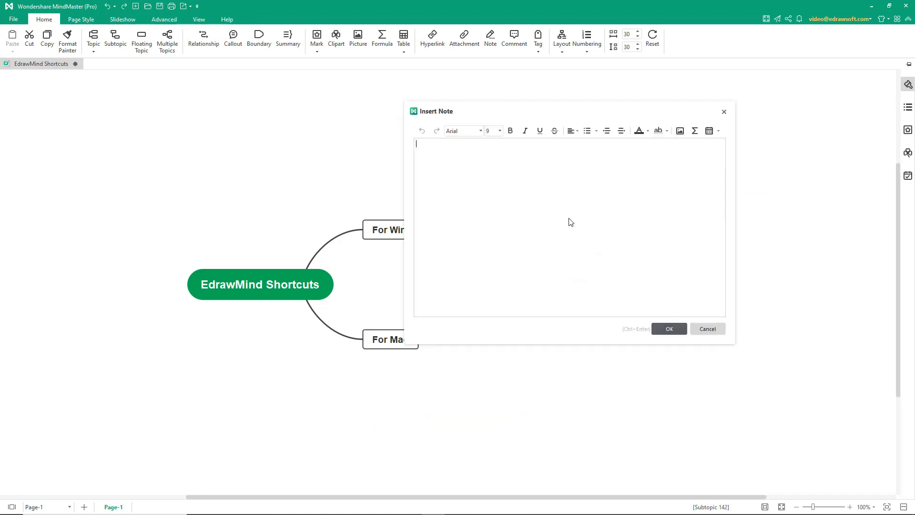
type("To insert note")
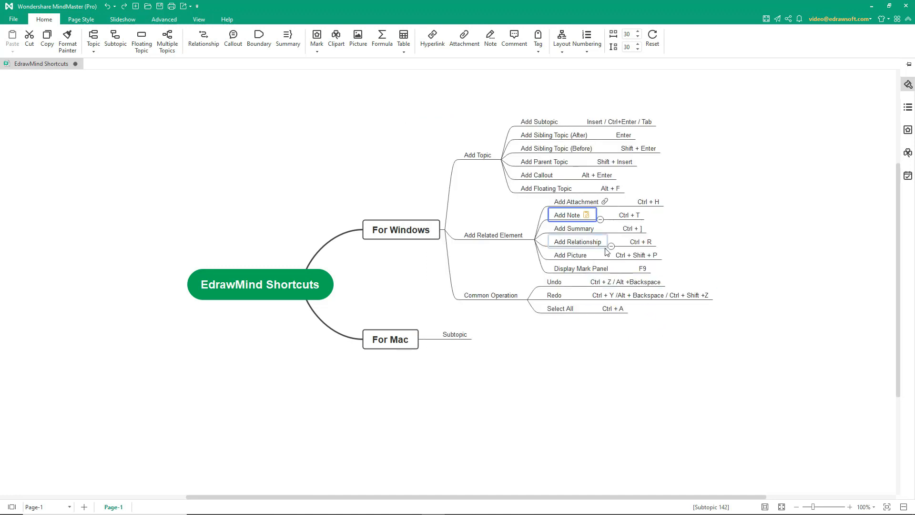
Bracket the related-element topics with a summary and link a floating topic by relationship
left_click(573, 228)
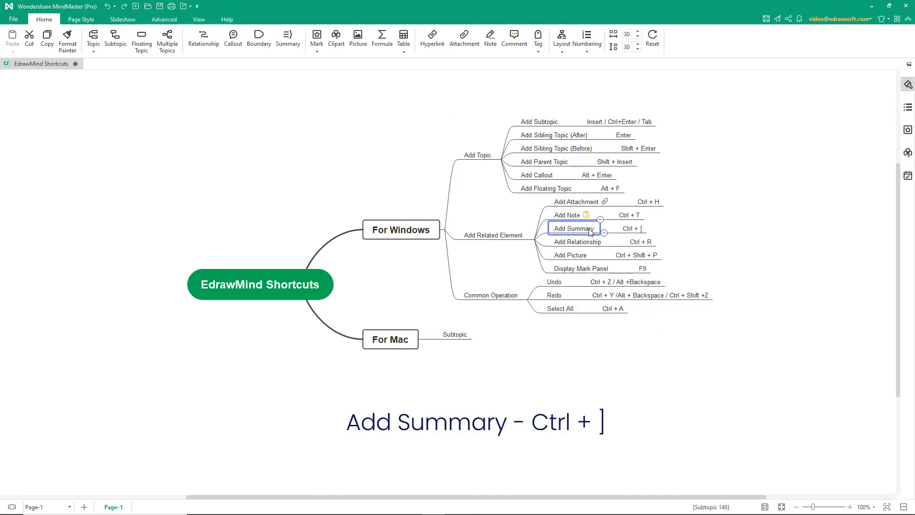
left_click(636, 255)
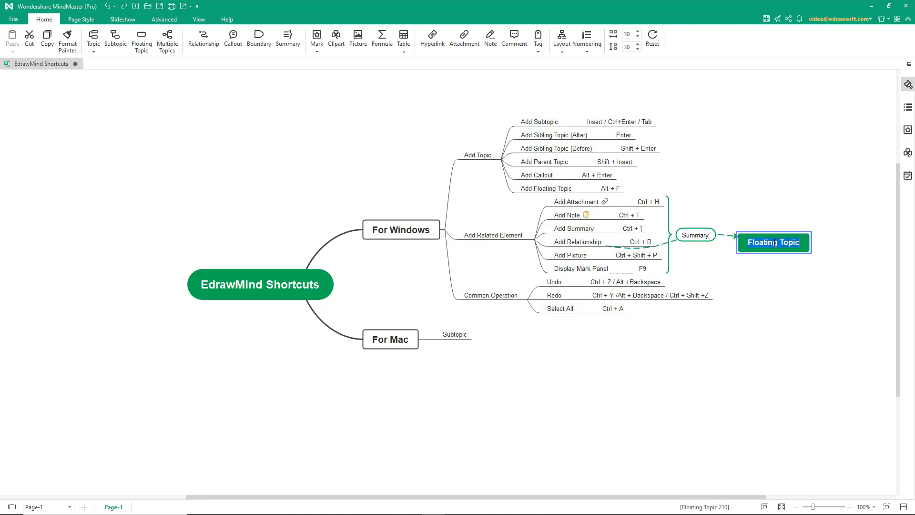
left_click(570, 255)
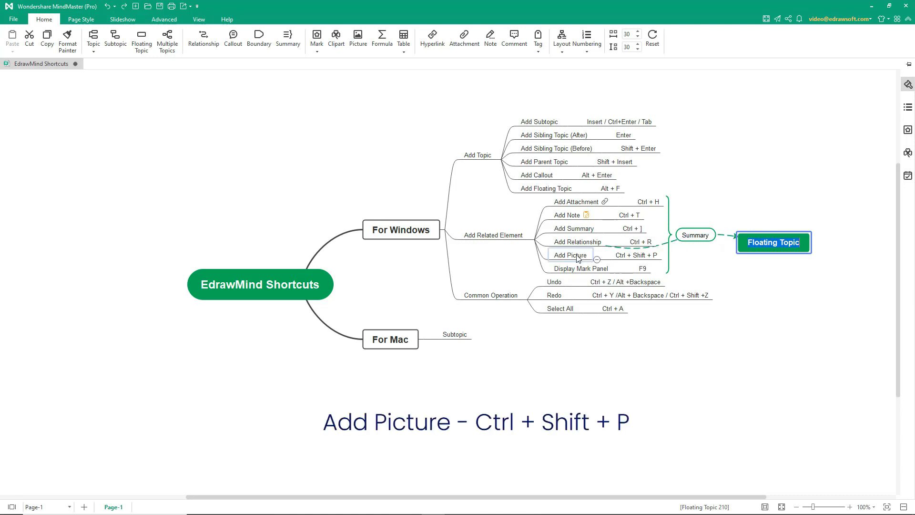
Insert the edraw-tiger image into the Add Picture topic
left_click(571, 254)
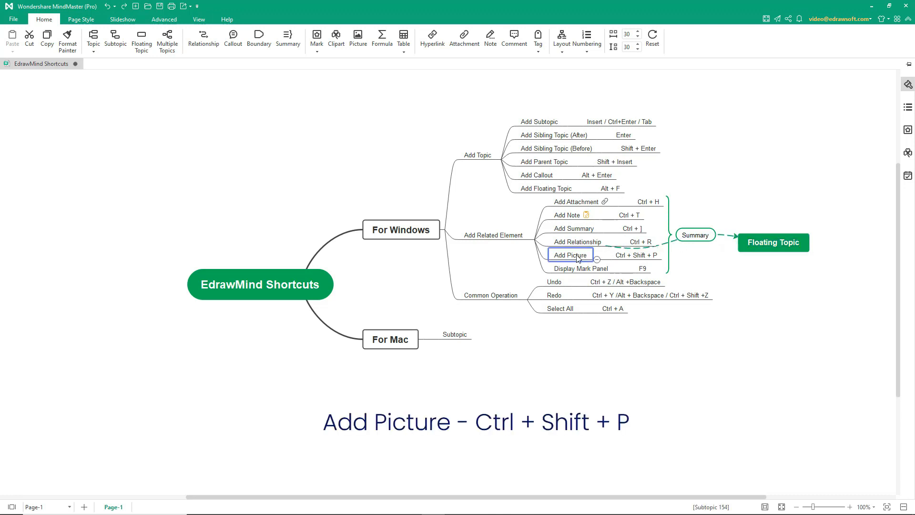
left_click(570, 255)
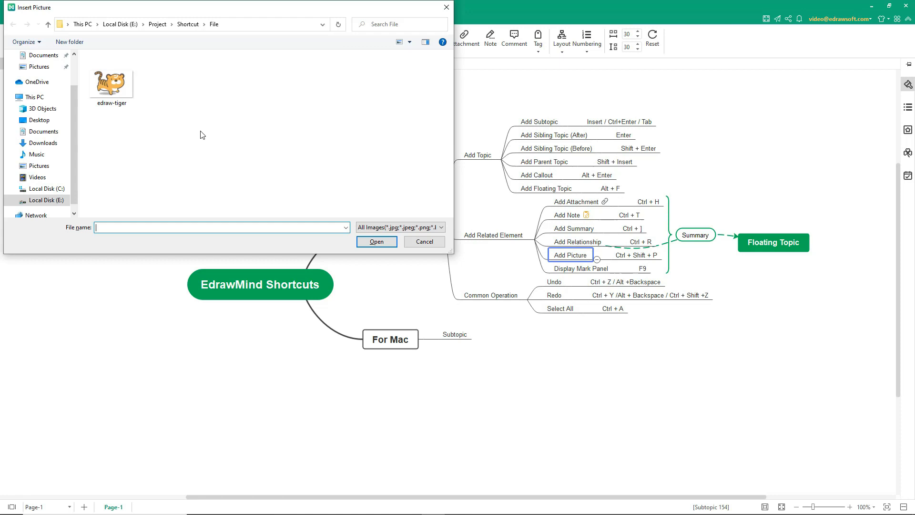
left_click(111, 84)
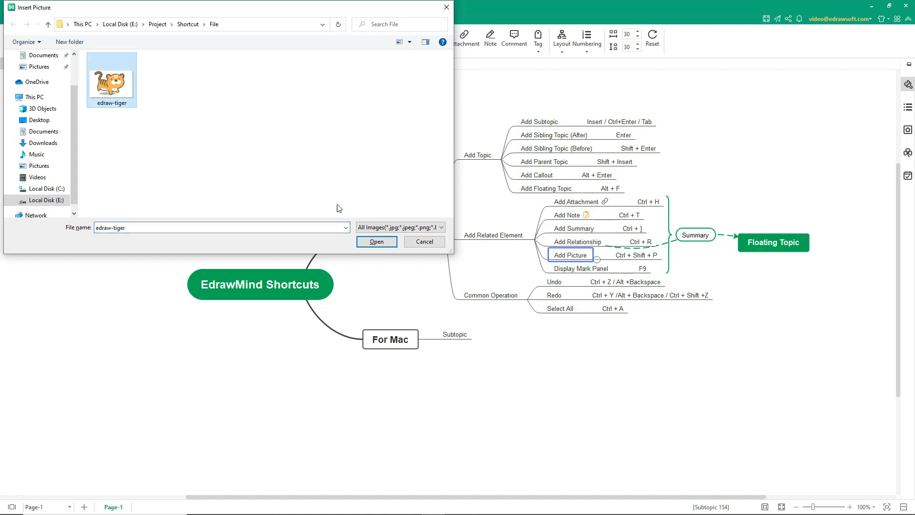
left_click(376, 242)
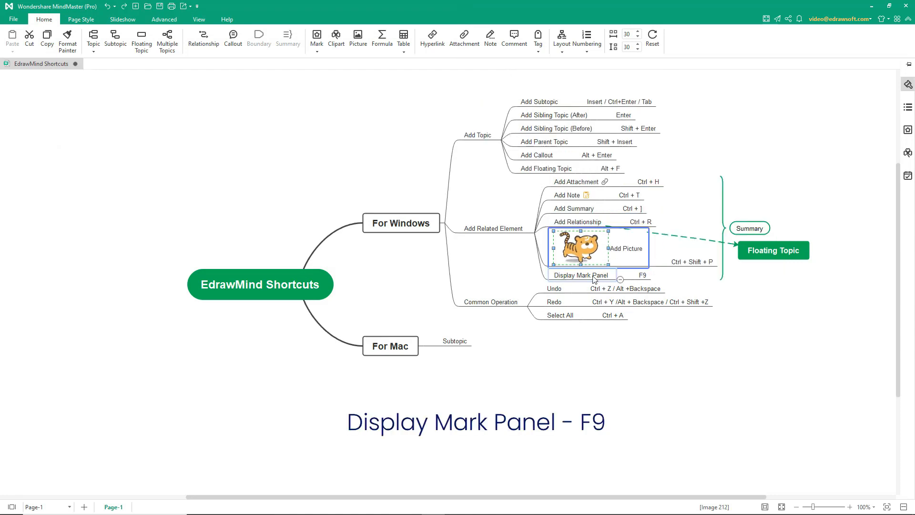
Give the Display Mark Panel topic a symbol mark
left_click(317, 37)
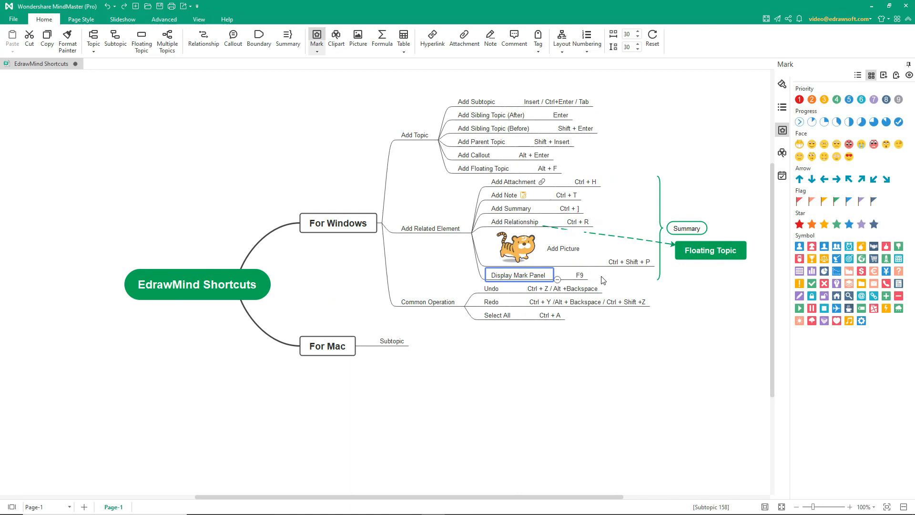
left_click(800, 201)
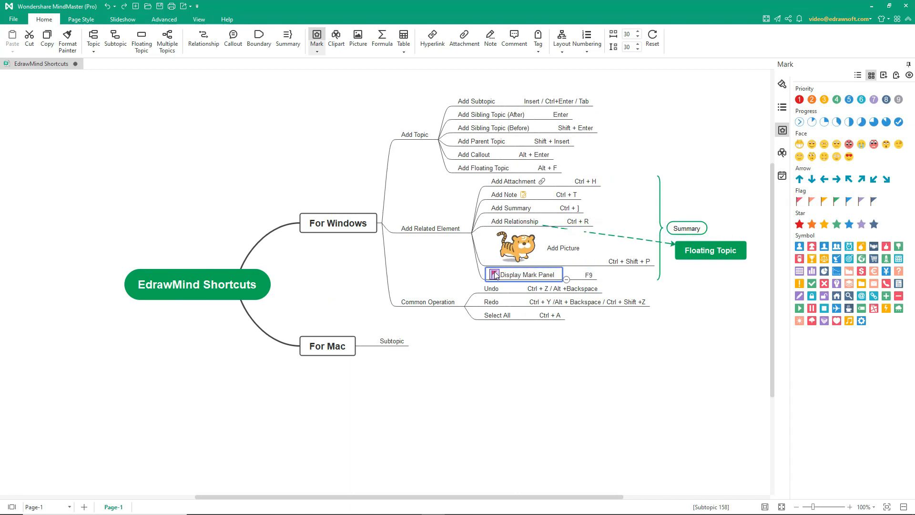
left_click(492, 274)
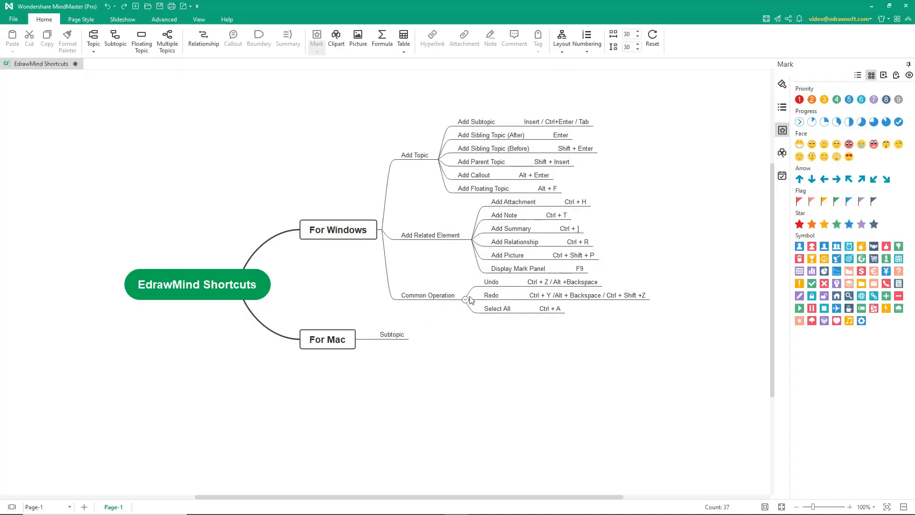
Undo the added elements, demonstrate Redo and Select All, then close the map
left_click(491, 281)
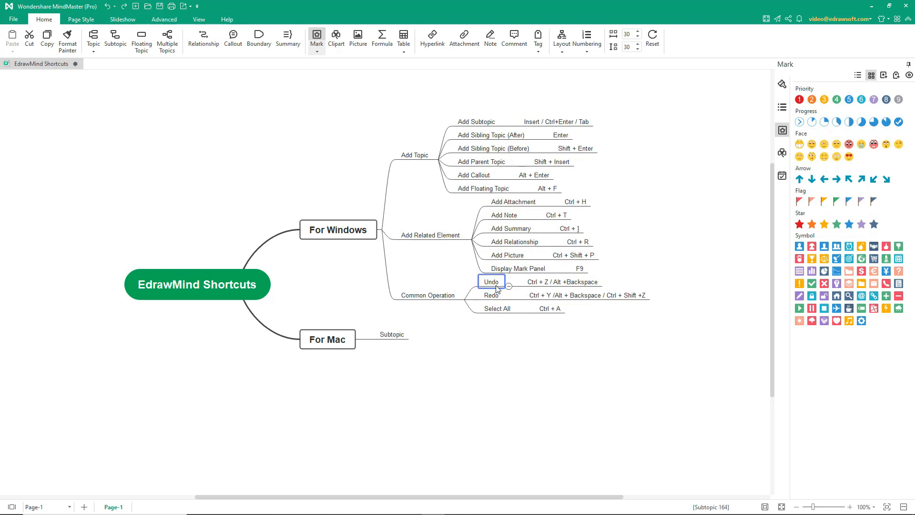
left_click(492, 295)
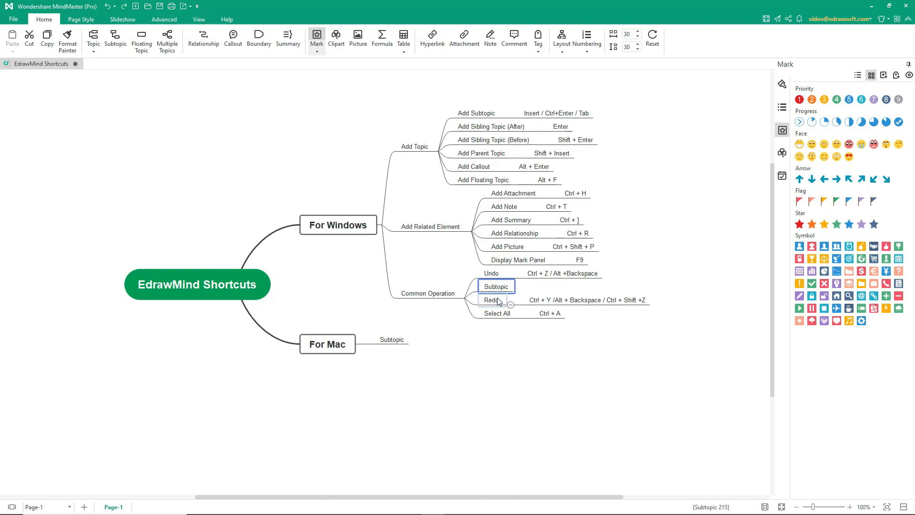
left_click(496, 313)
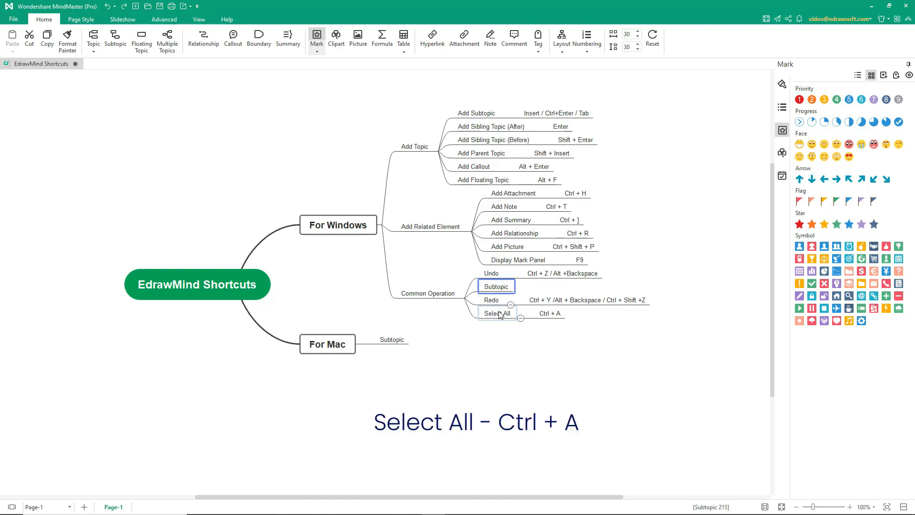
left_click(496, 313)
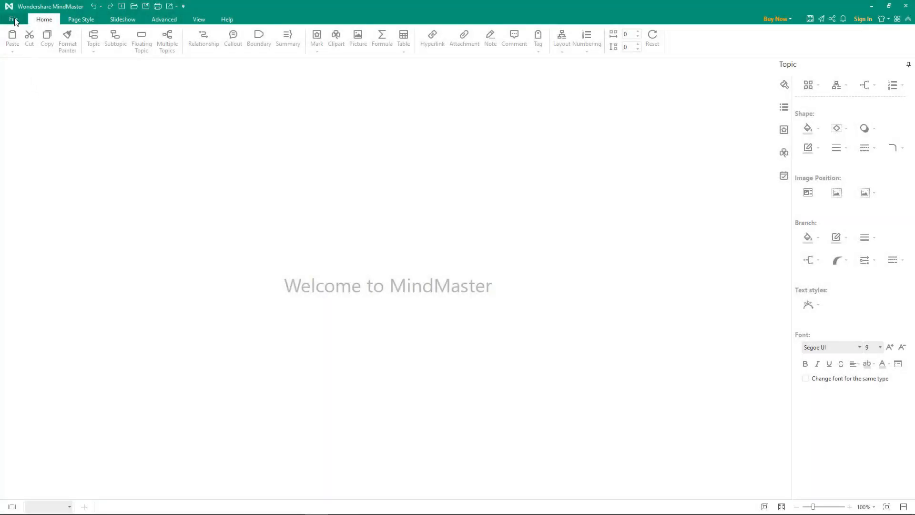
Browse the File > Options > Shortcuts list and open the Custom shortcuts dialog
left_click(10, 19)
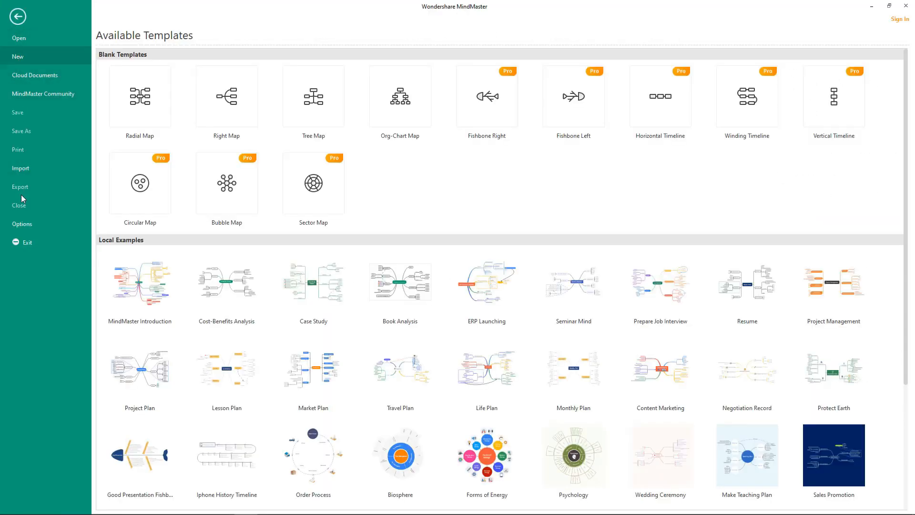
left_click(22, 224)
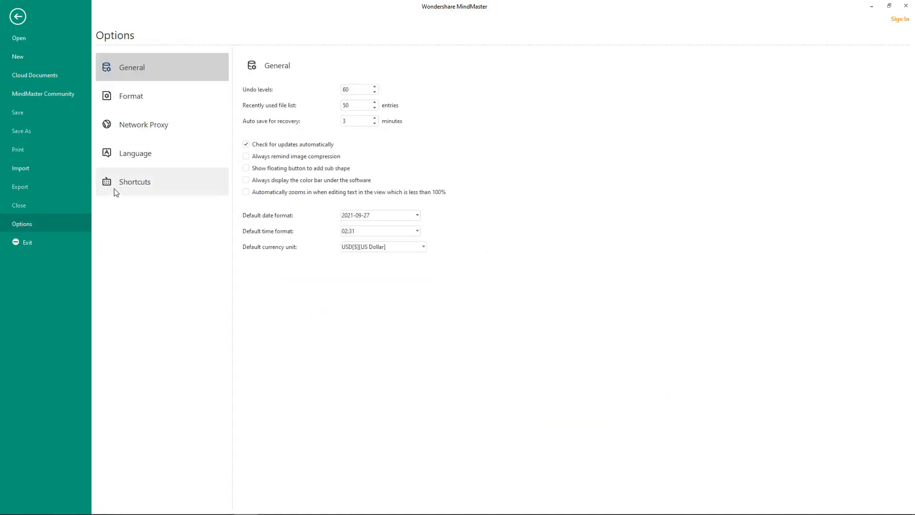
left_click(134, 181)
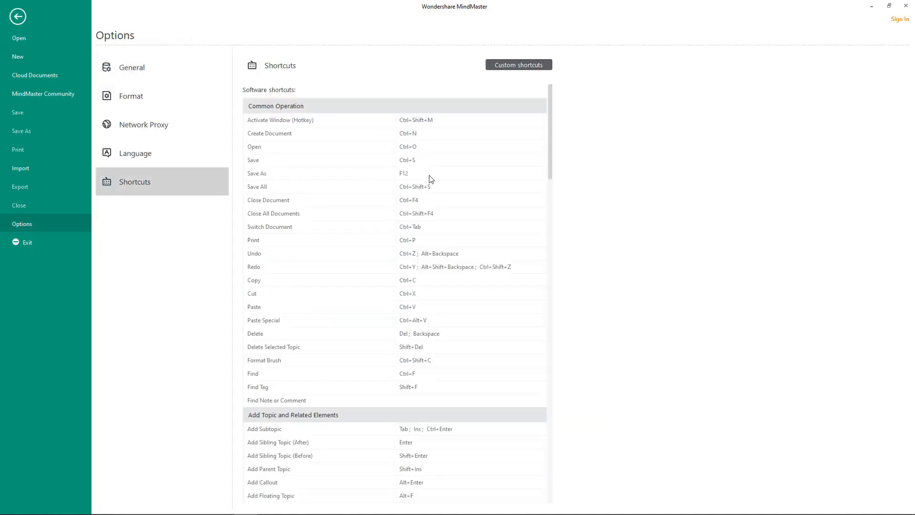
scroll("down", 3)
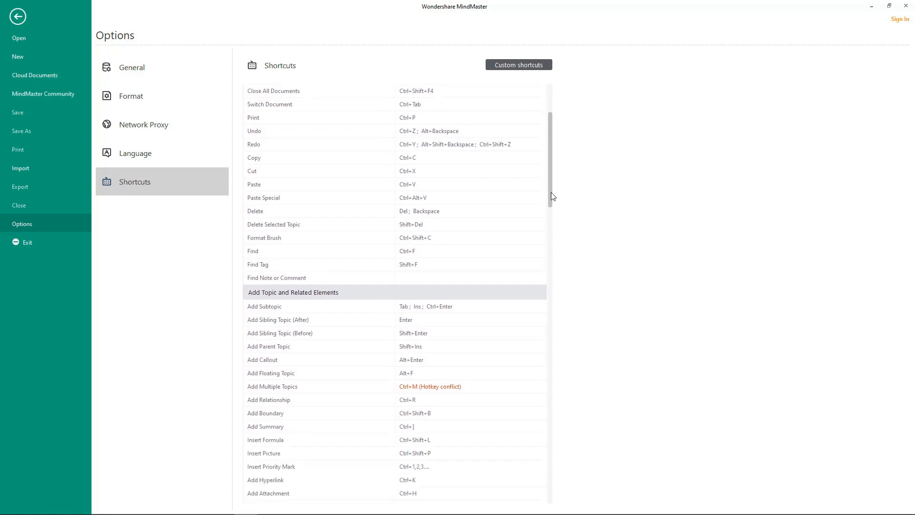
scroll("down", 3)
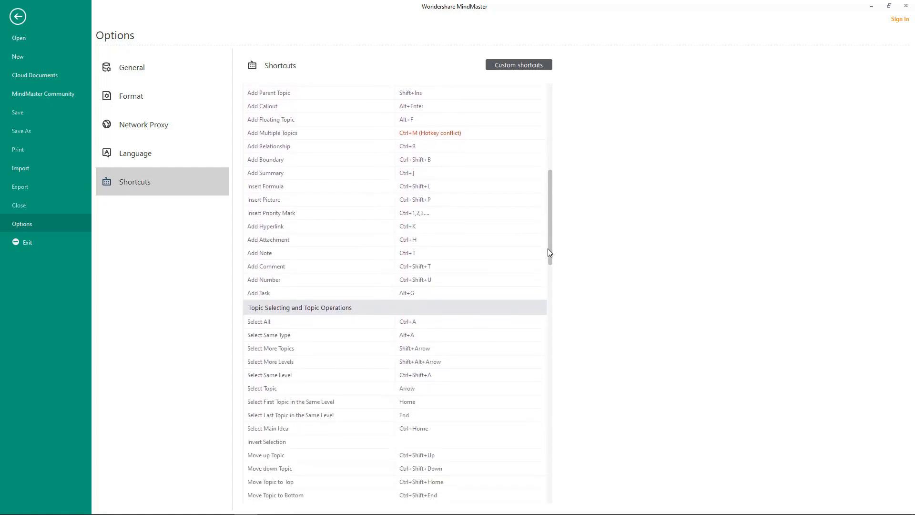
scroll("down", 3)
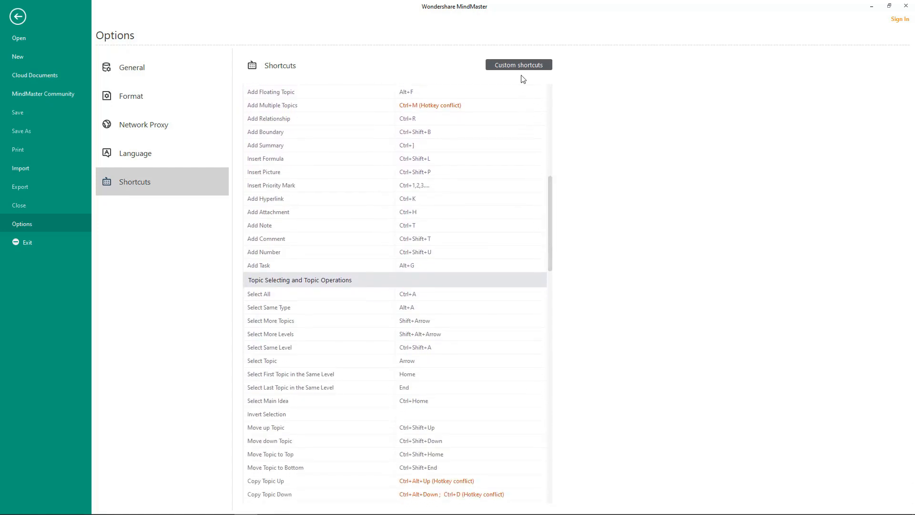
left_click(518, 65)
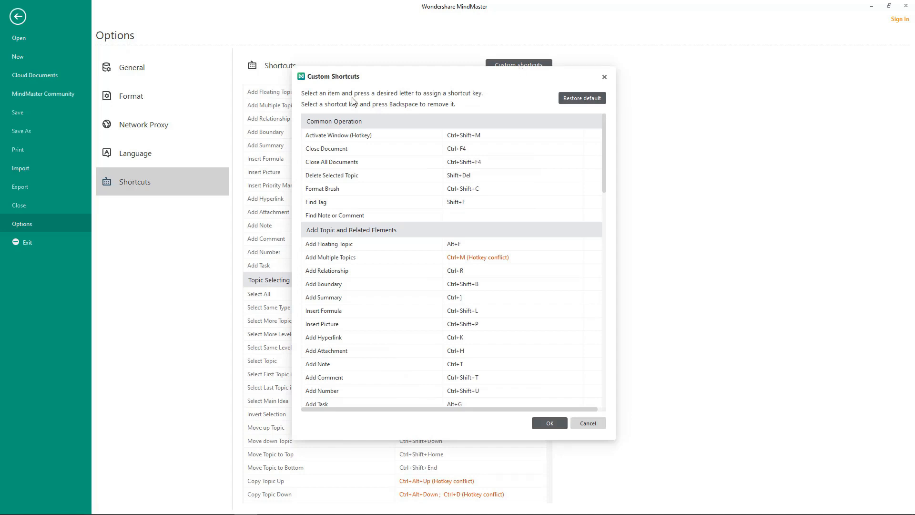